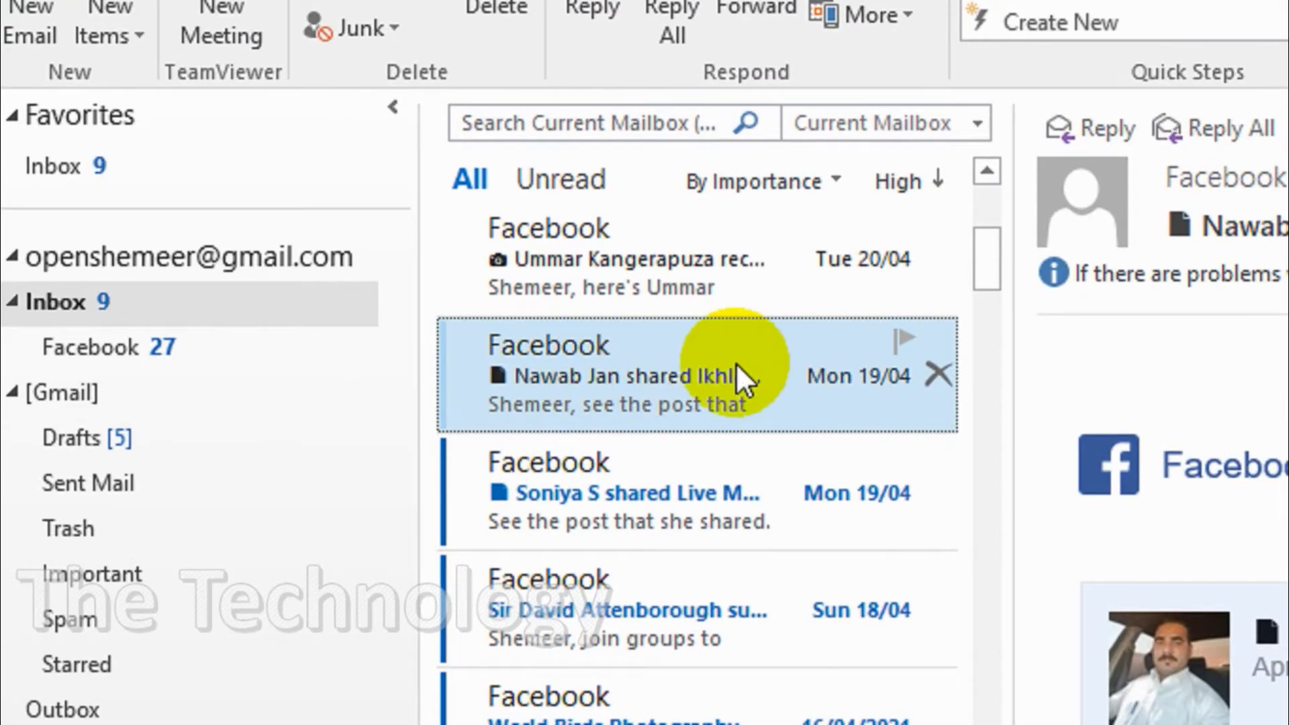
mouse_move(584, 387)
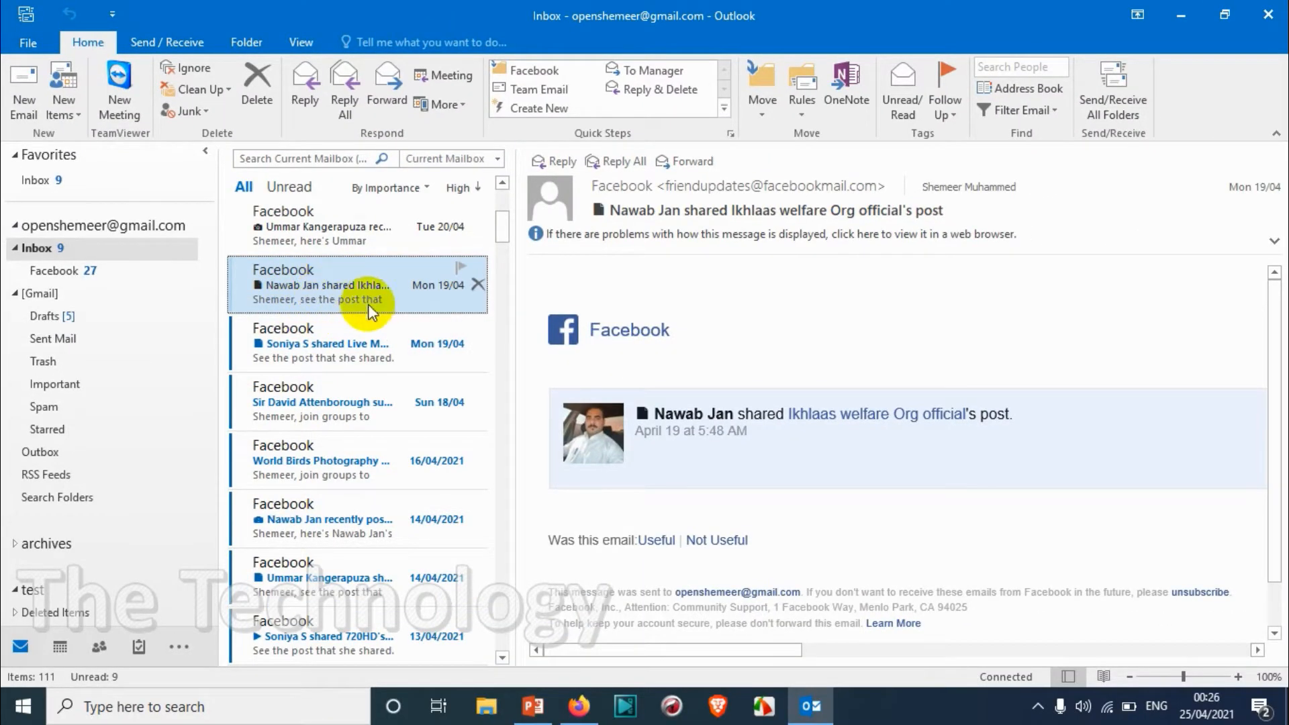
mouse_move(345, 293)
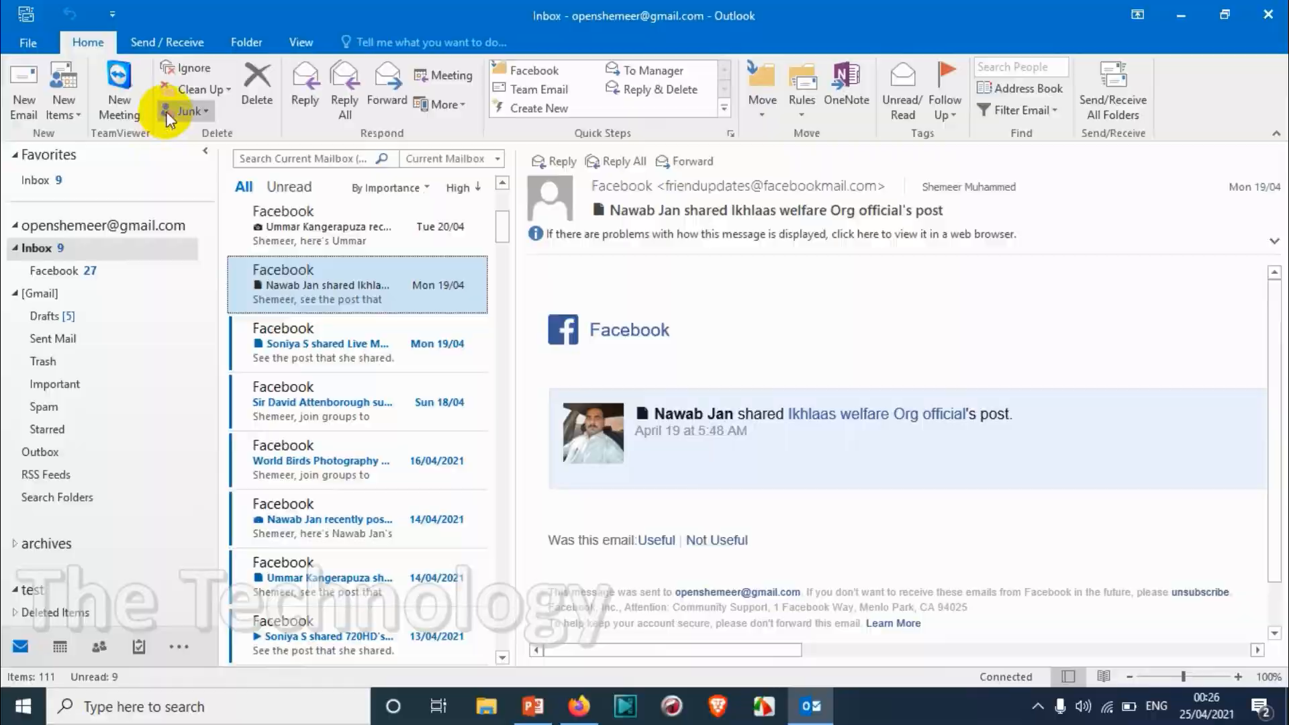
Open Outlook's Reading Pane options from the Mail settings, showing the current 5-second wait
left_click(26, 41)
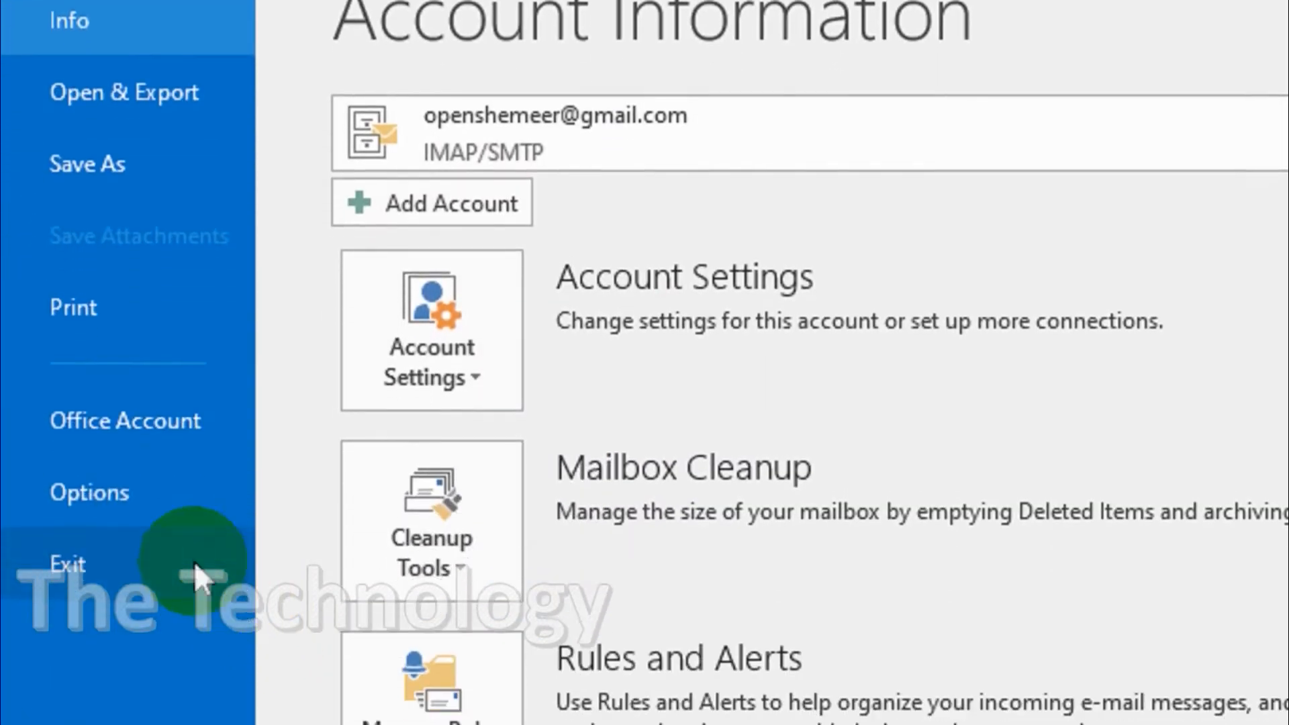
left_click(88, 492)
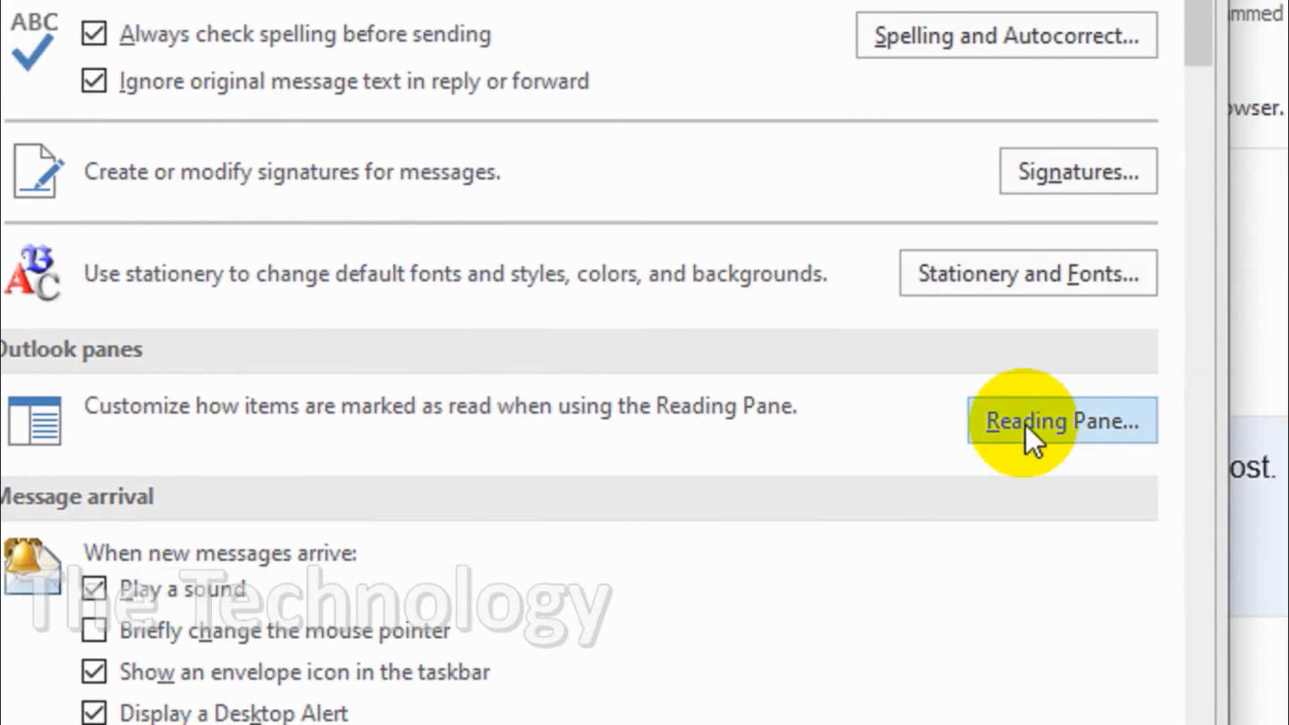
left_click(1061, 421)
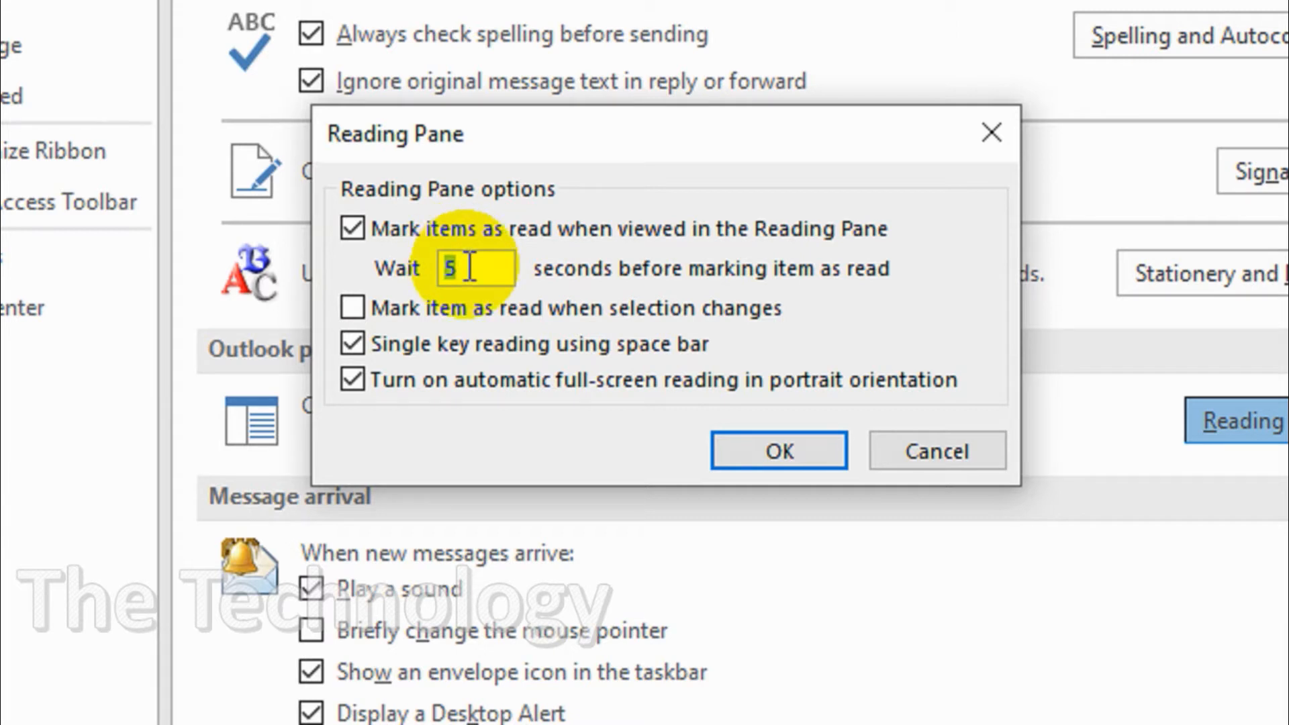
Set the mark-as-read wait to 1 second and confirm both settings dialogs
type("1")
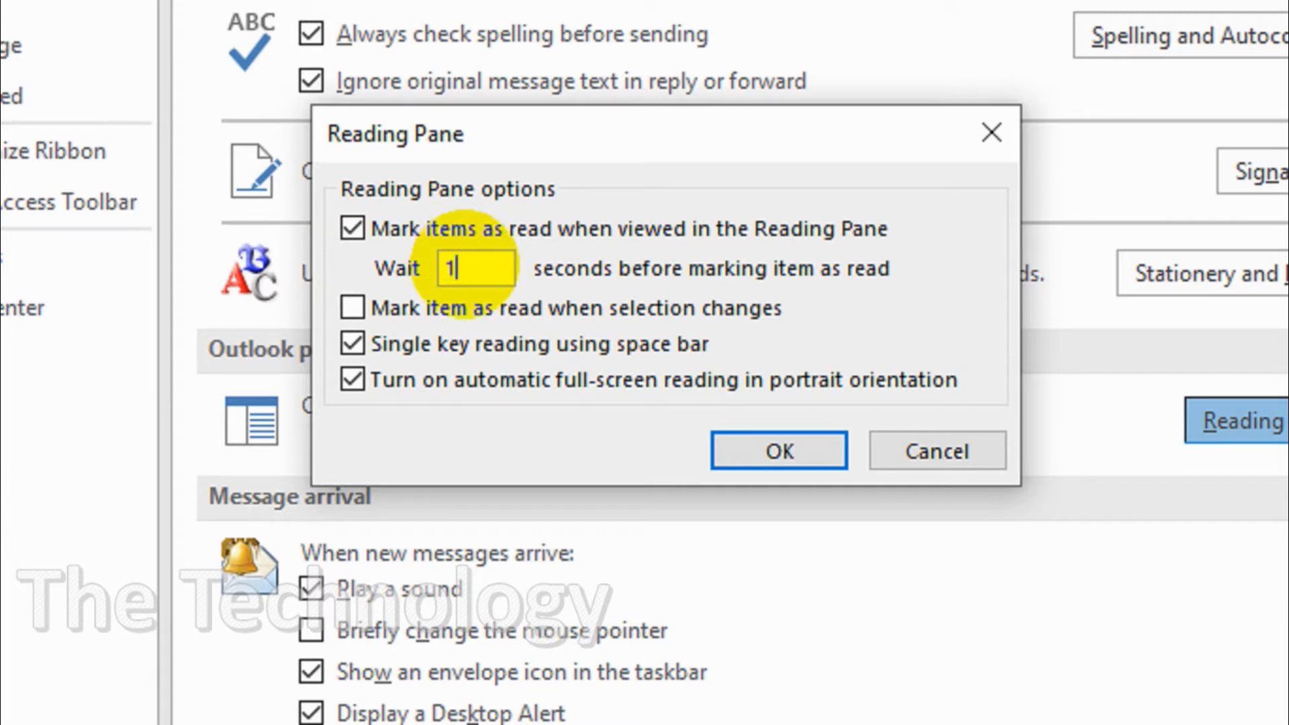
mouse_move(543, 321)
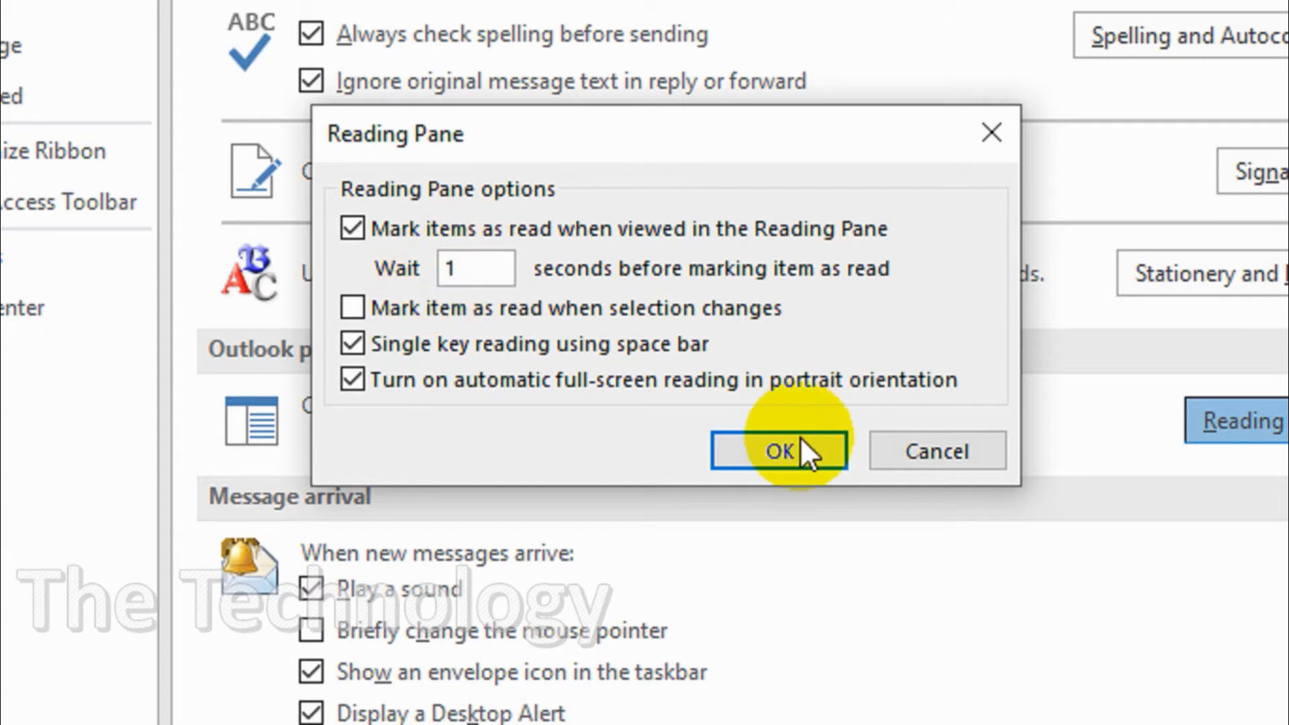
left_click(777, 451)
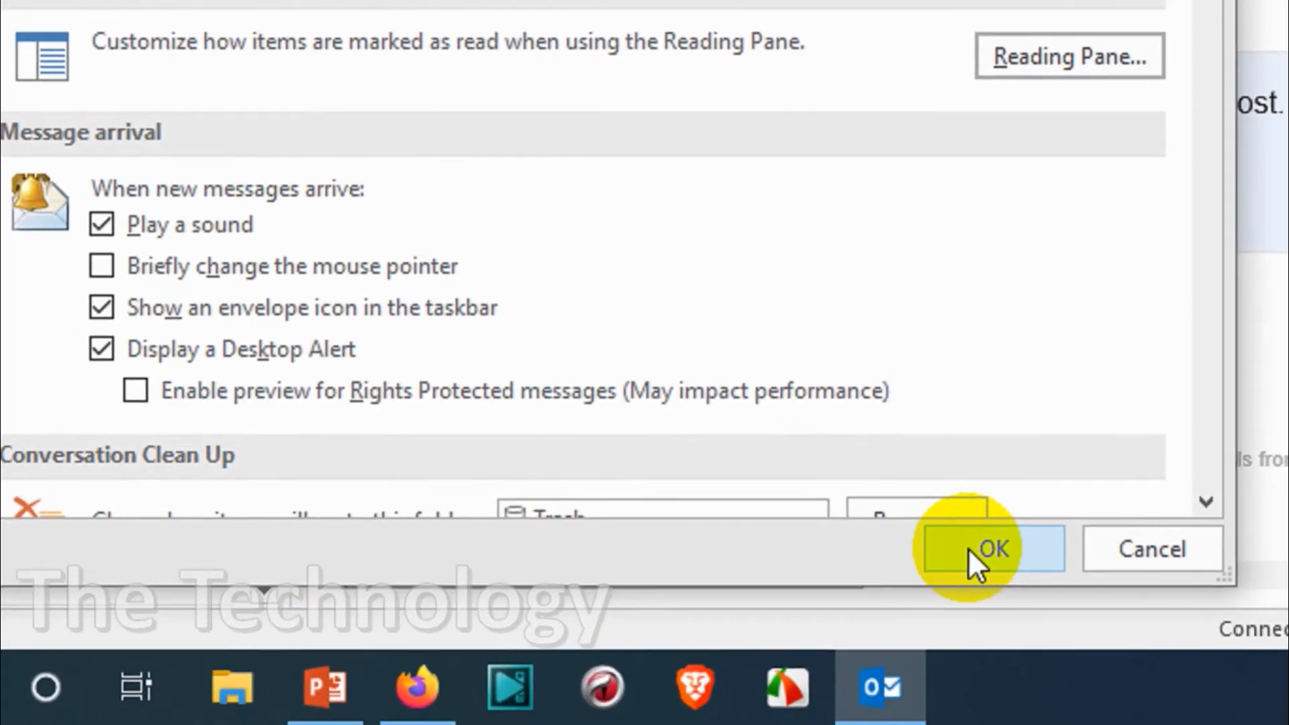
left_click(992, 549)
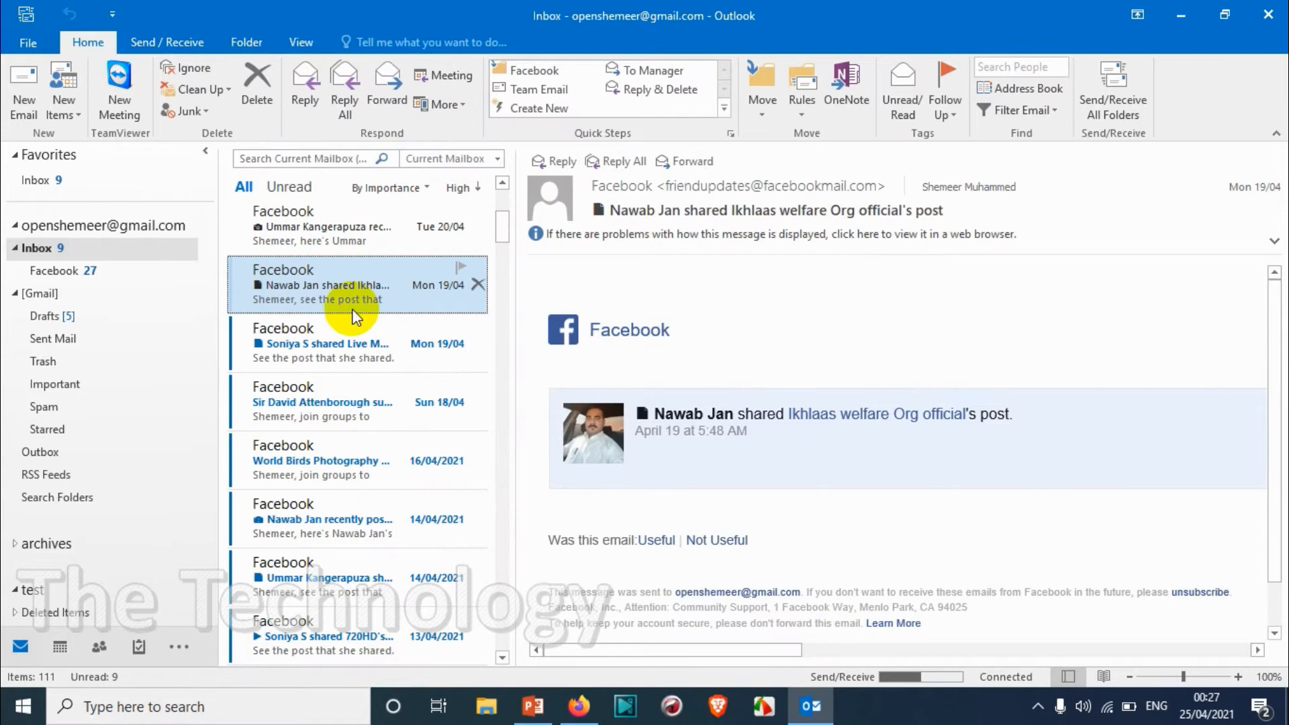
left_click(345, 344)
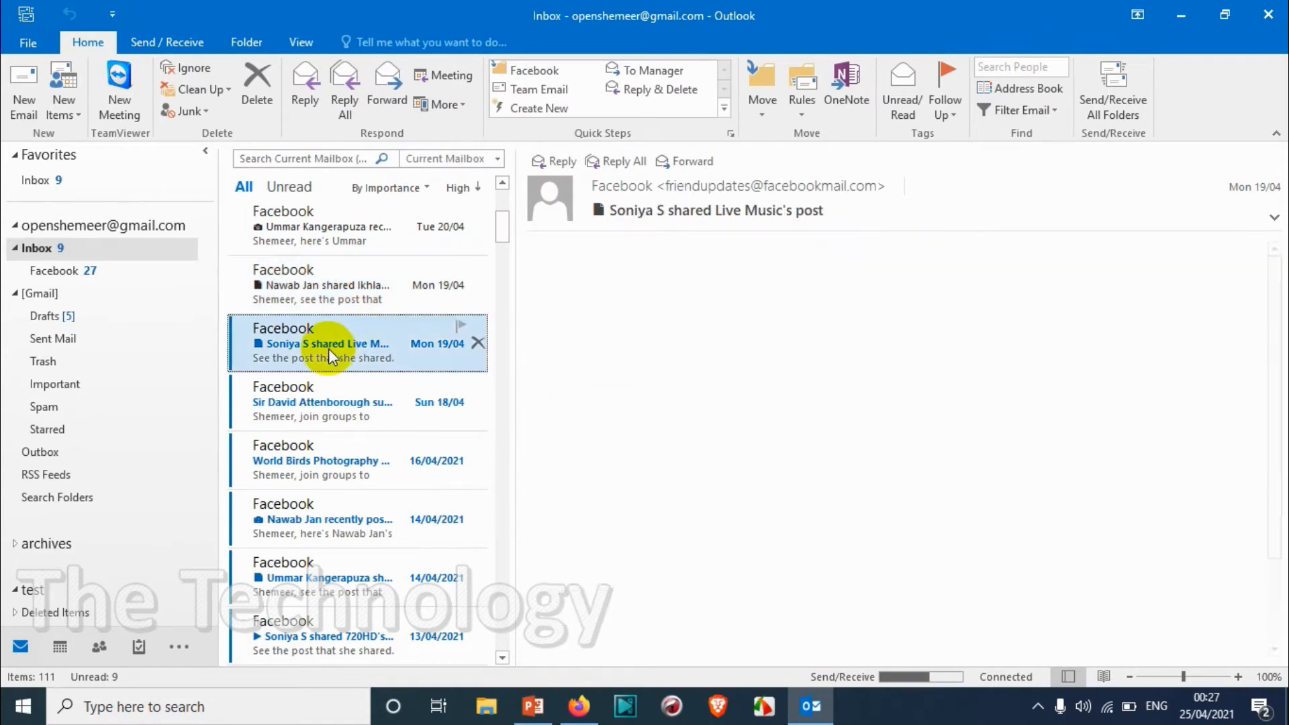
left_click(325, 343)
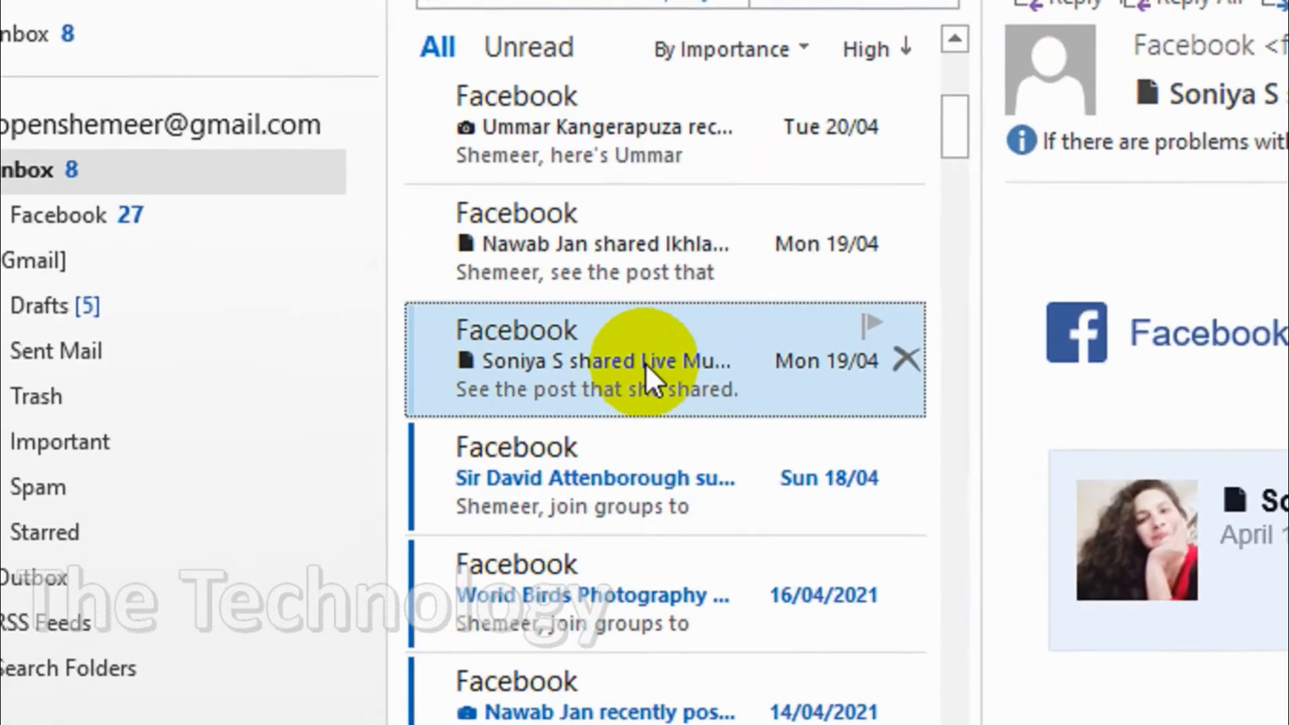
mouse_move(601, 345)
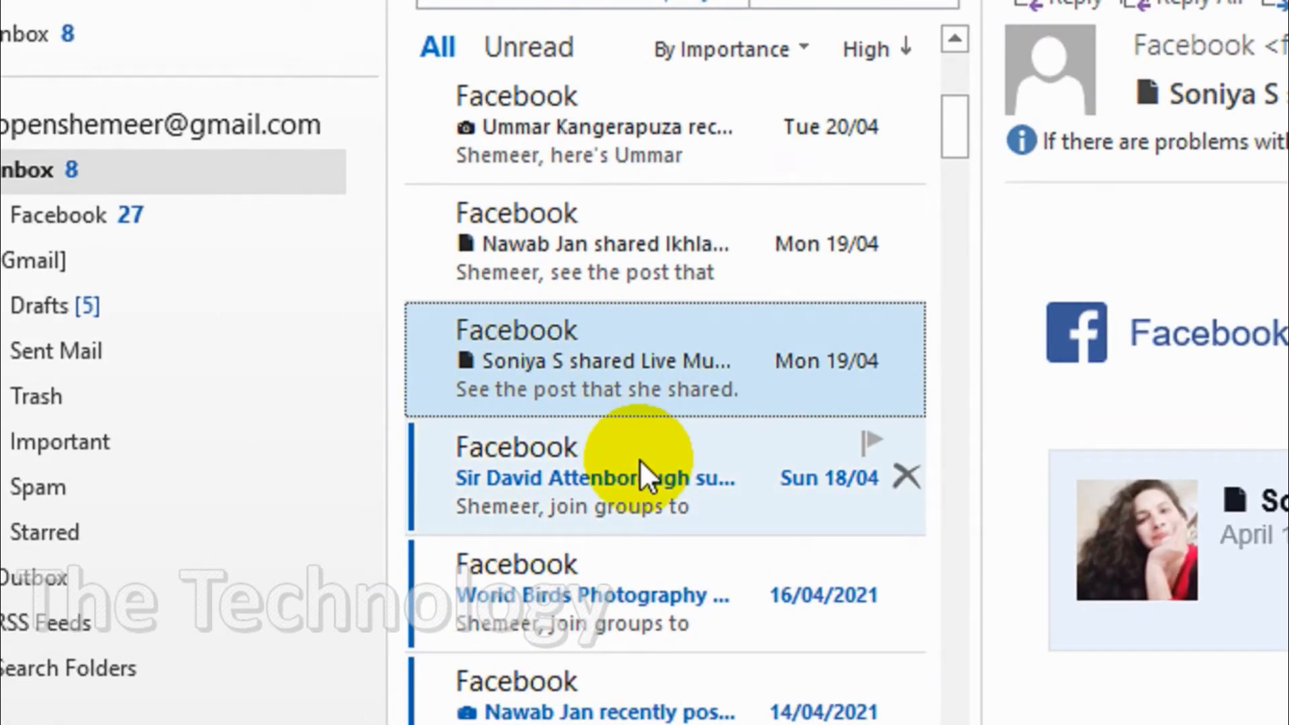
mouse_move(654, 490)
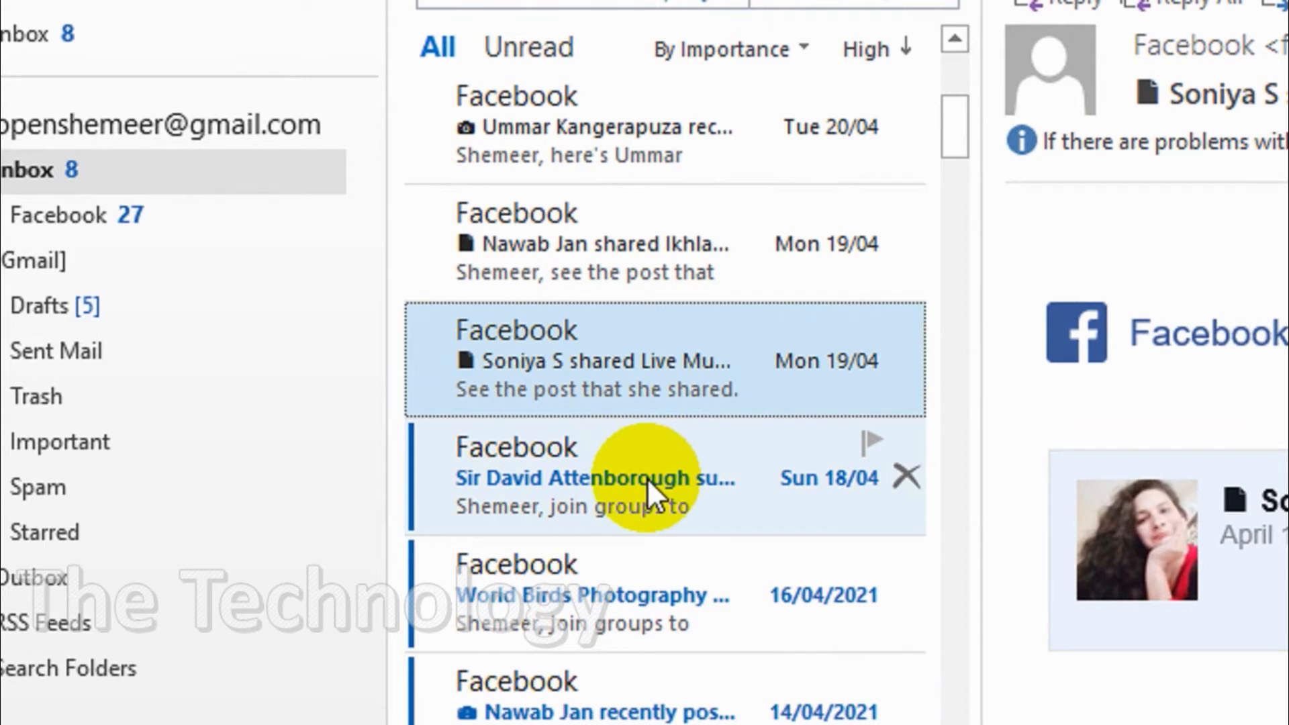
left_click(592, 477)
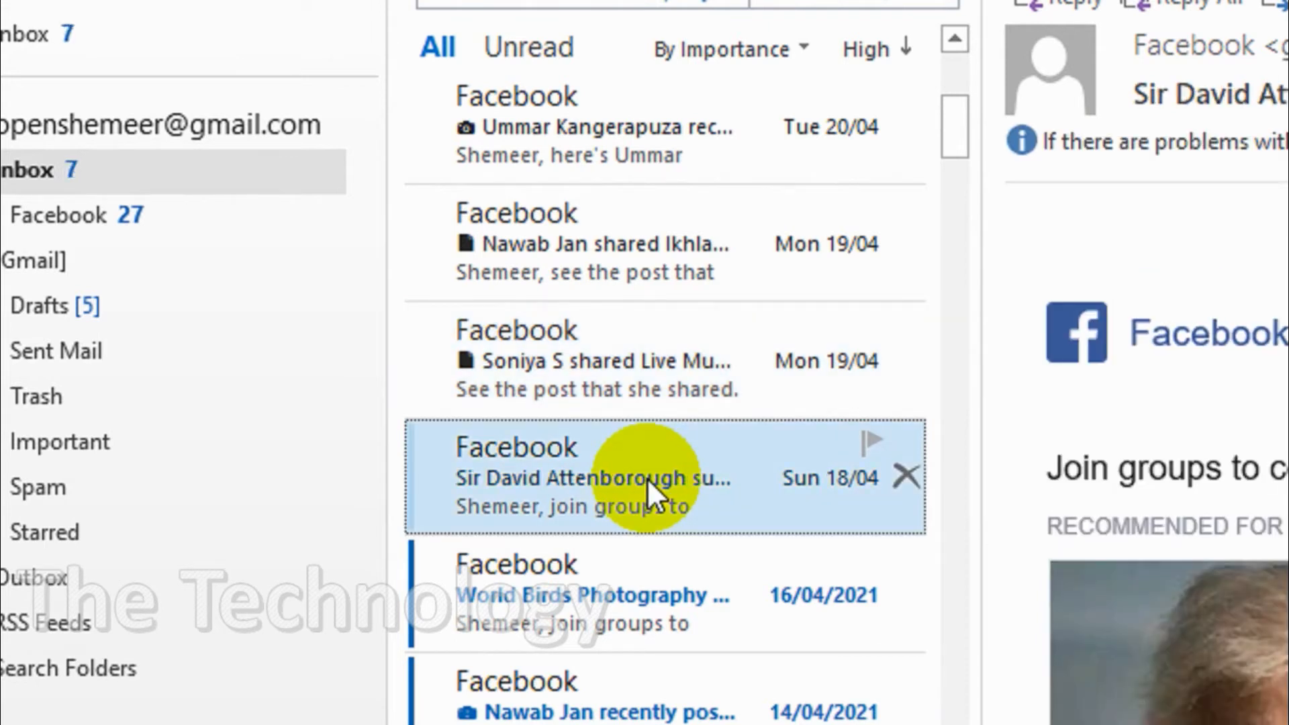
mouse_move(616, 444)
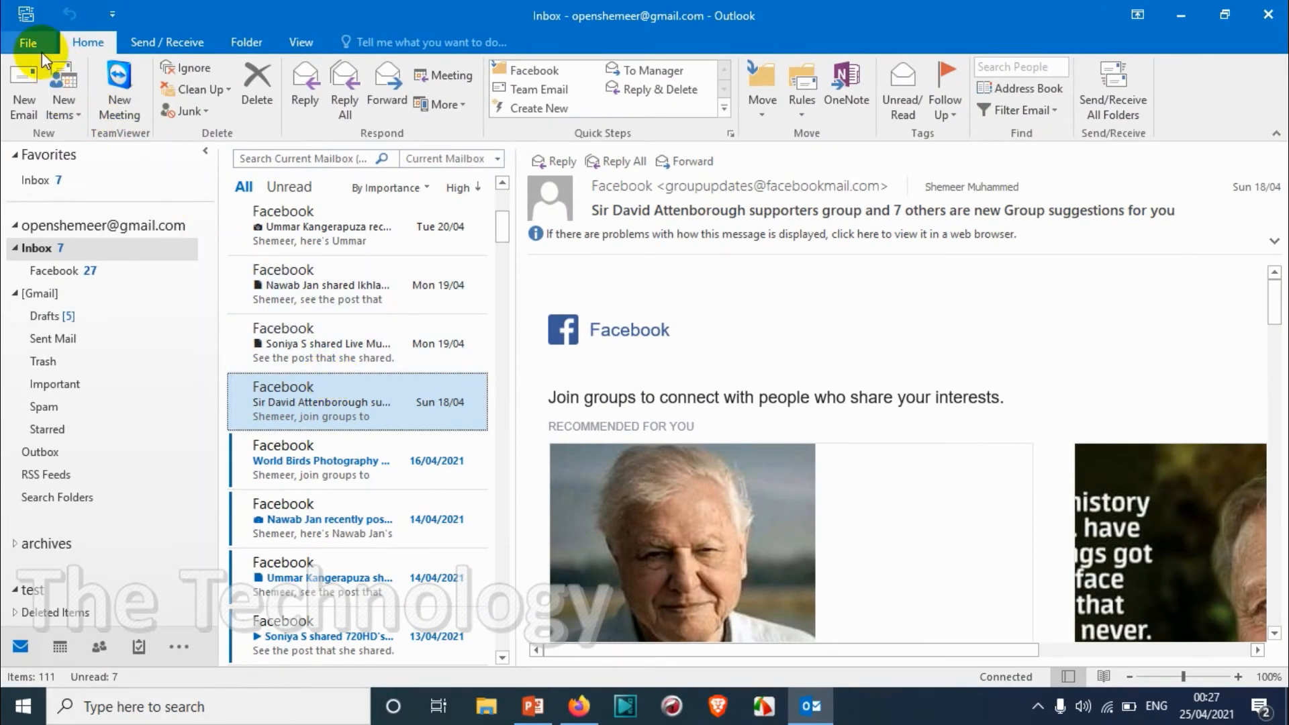
Switch the Reading Pane to mark items read on selection change, not when viewed, and save
left_click(28, 41)
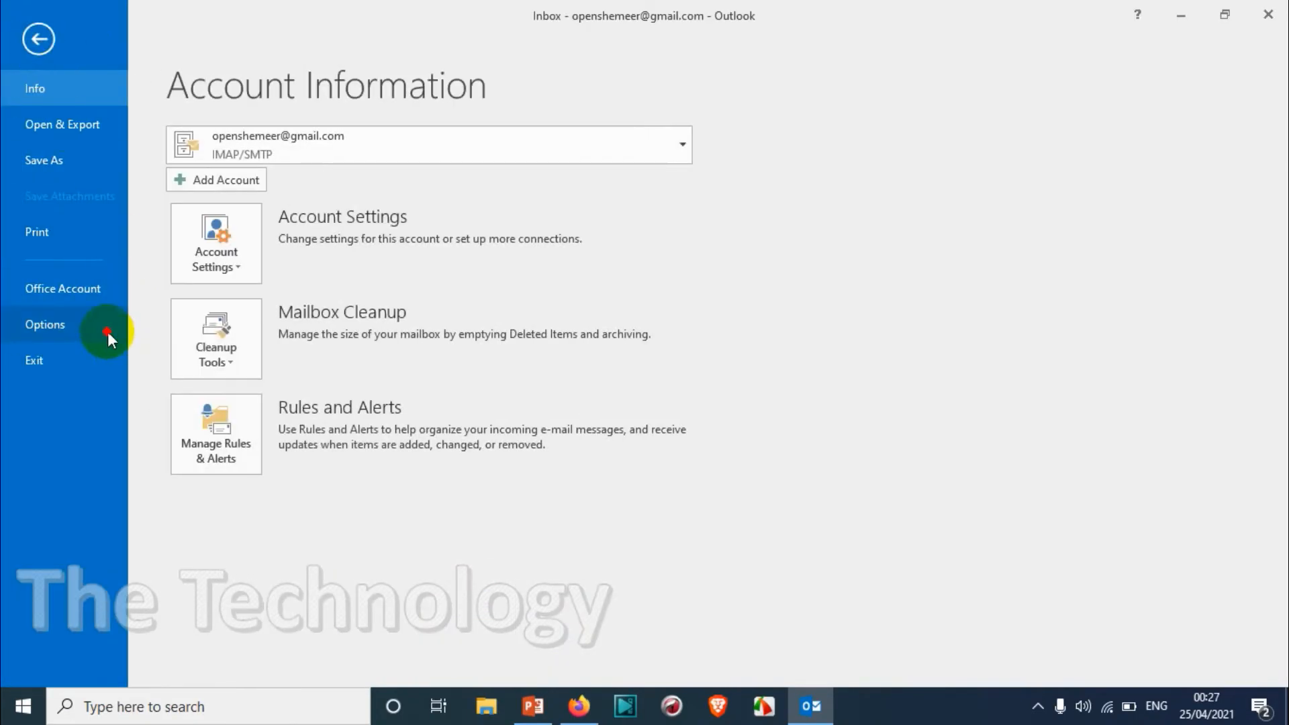
left_click(45, 324)
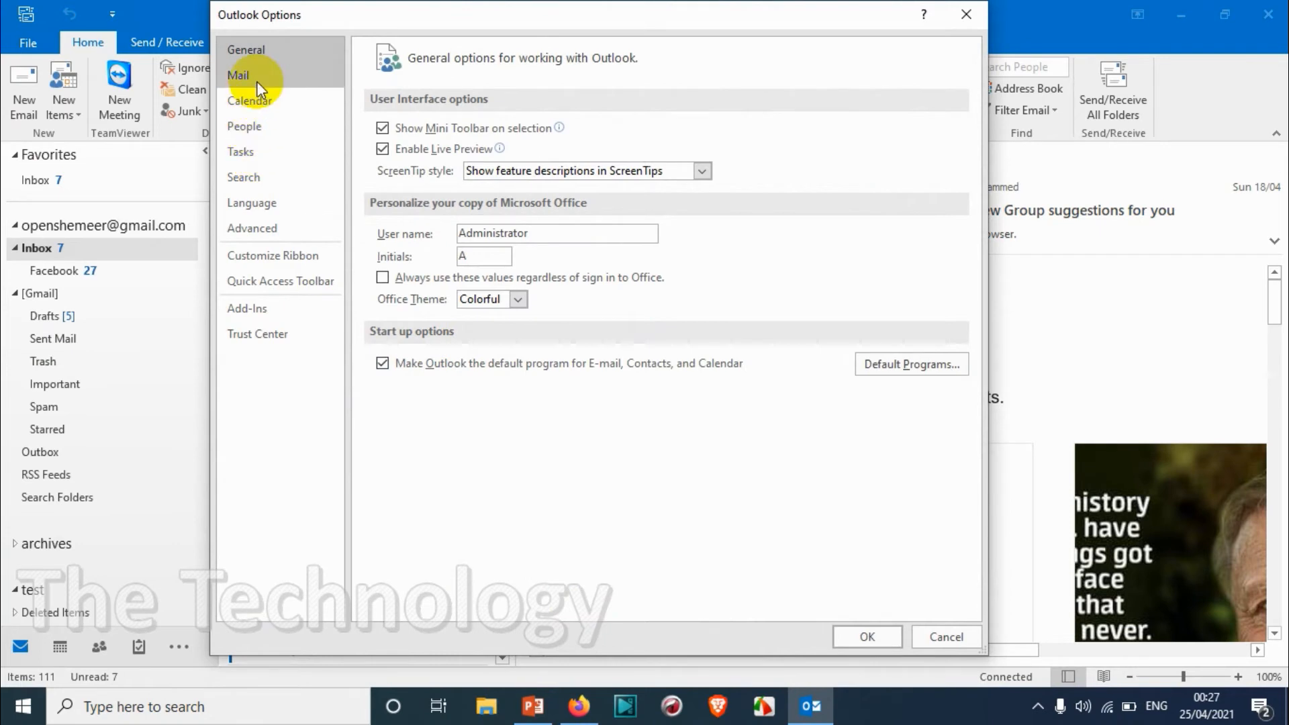
left_click(905, 390)
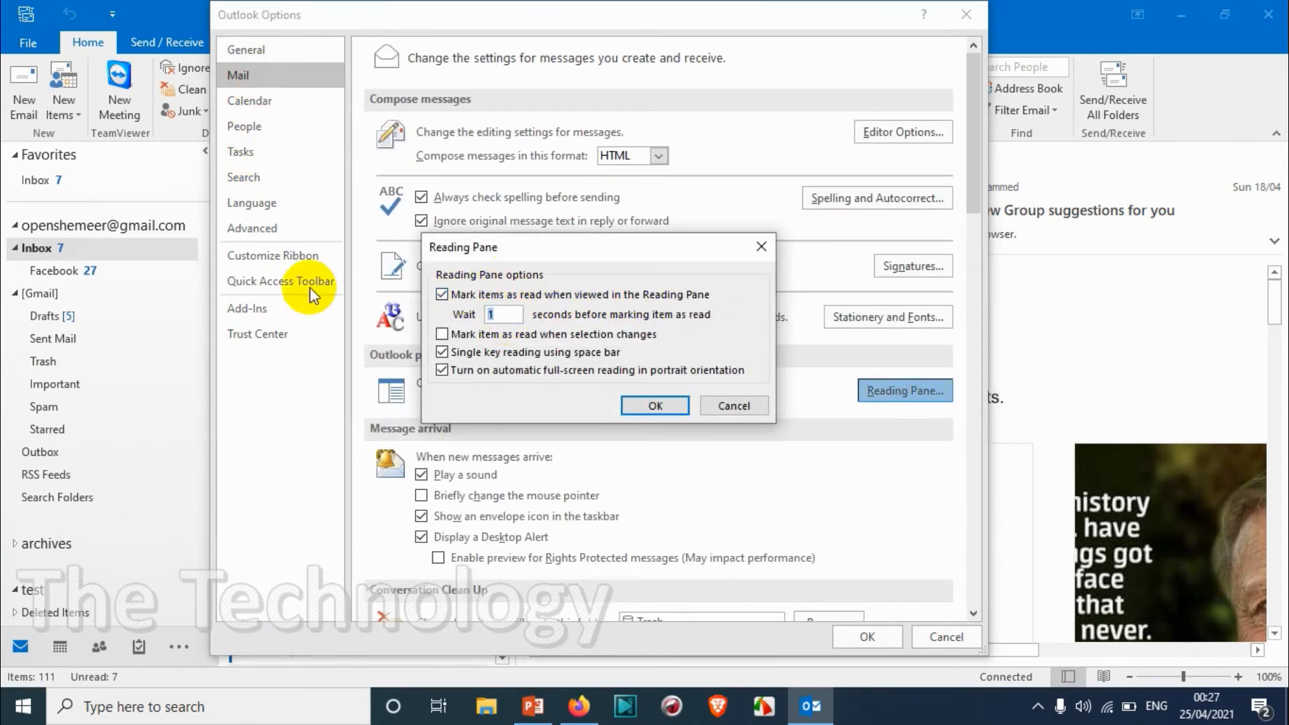
left_click(442, 294)
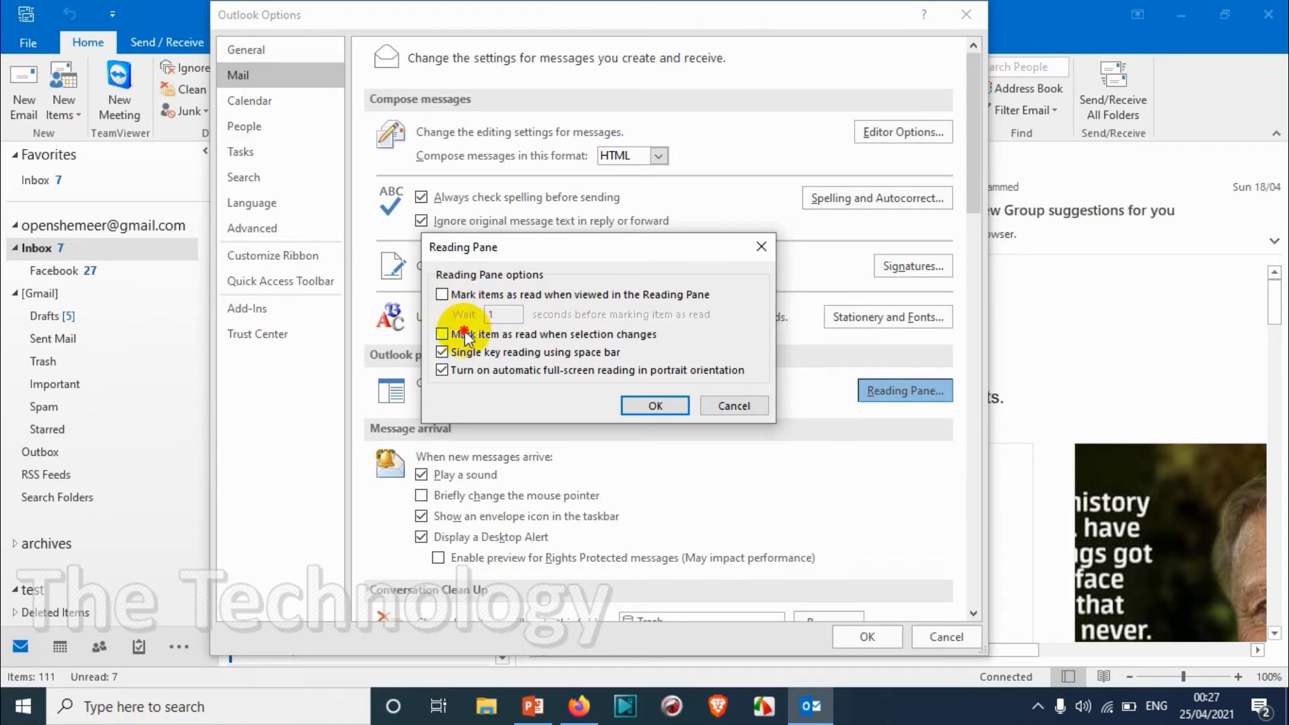
left_click(442, 334)
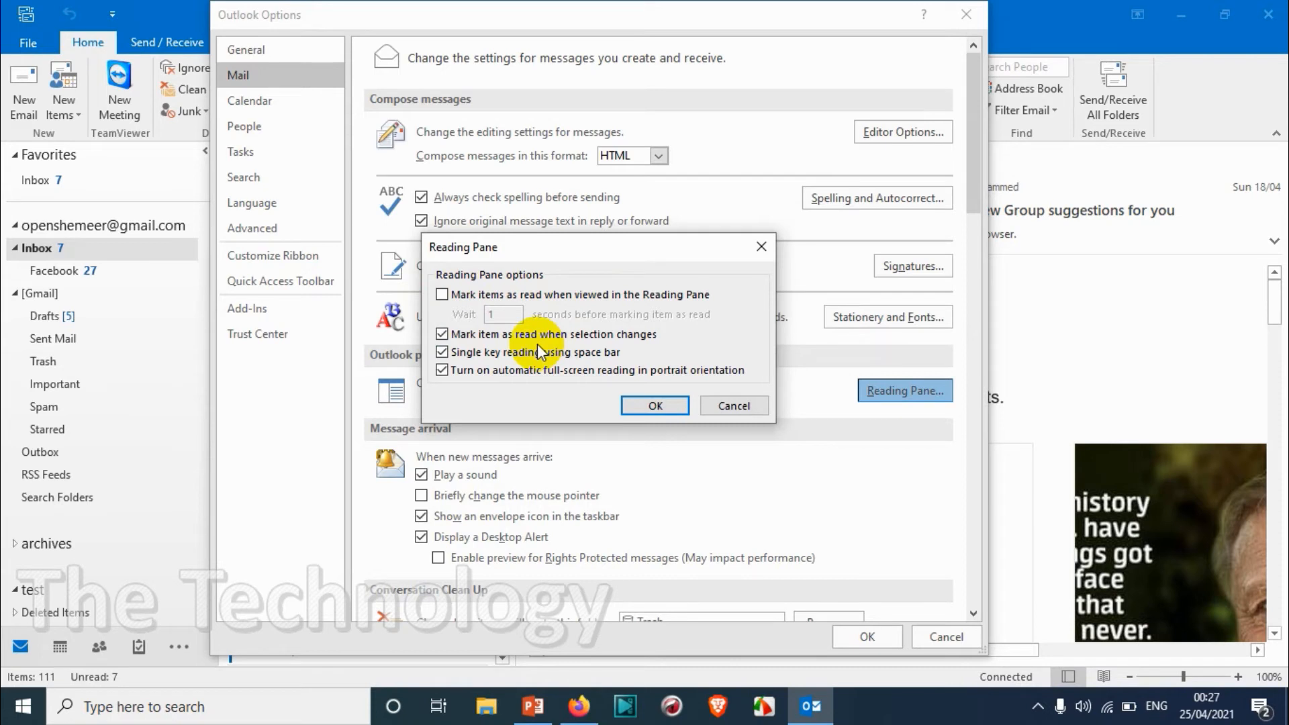
mouse_move(609, 342)
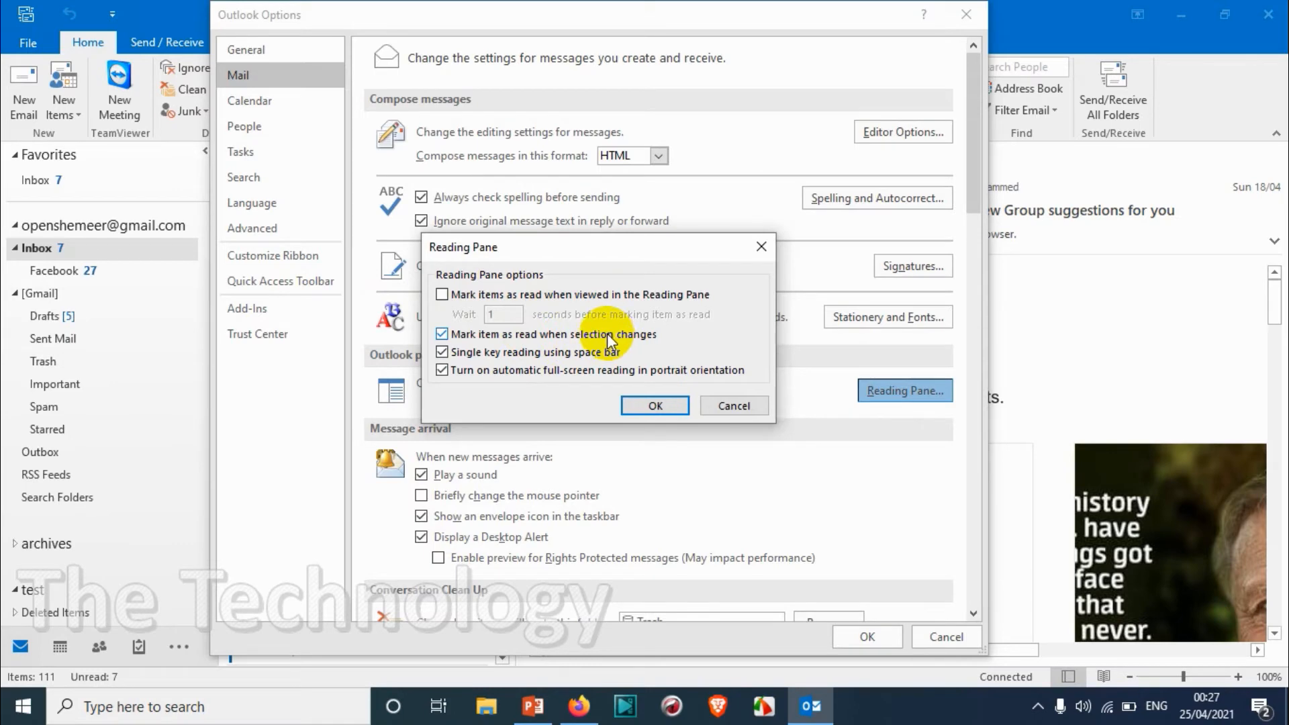
left_click(653, 406)
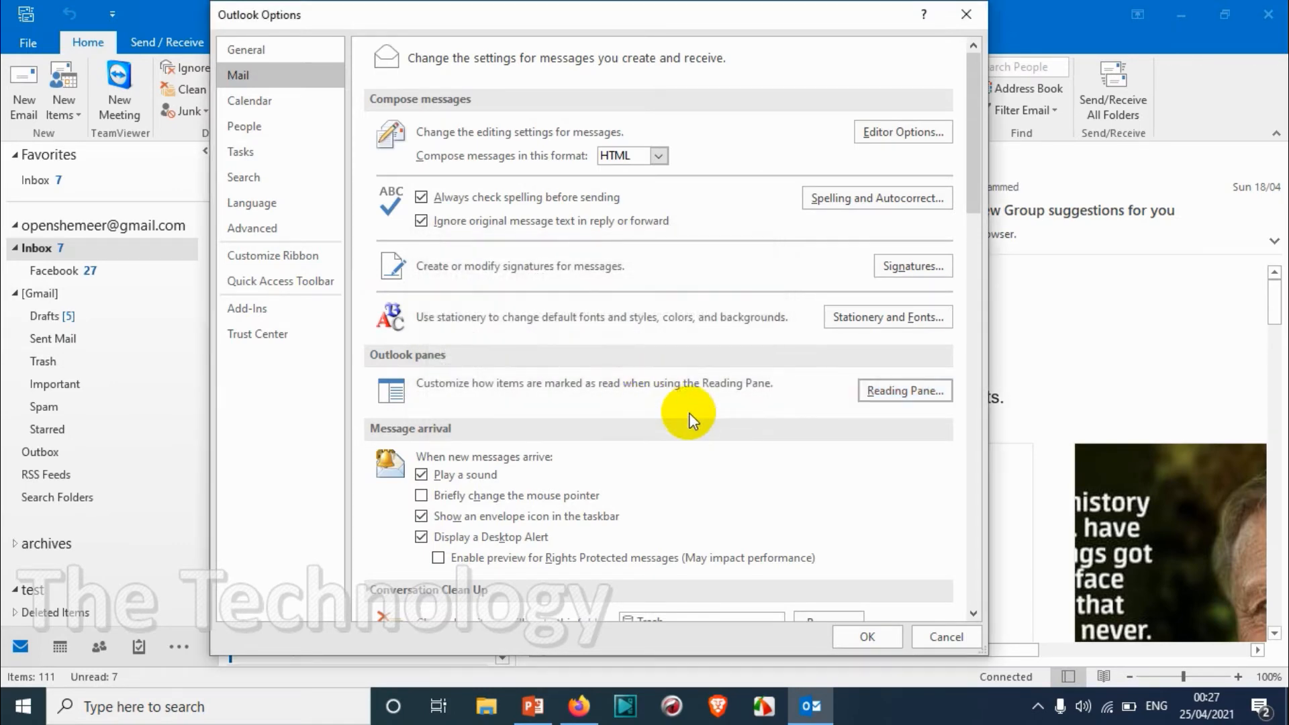
left_click(945, 637)
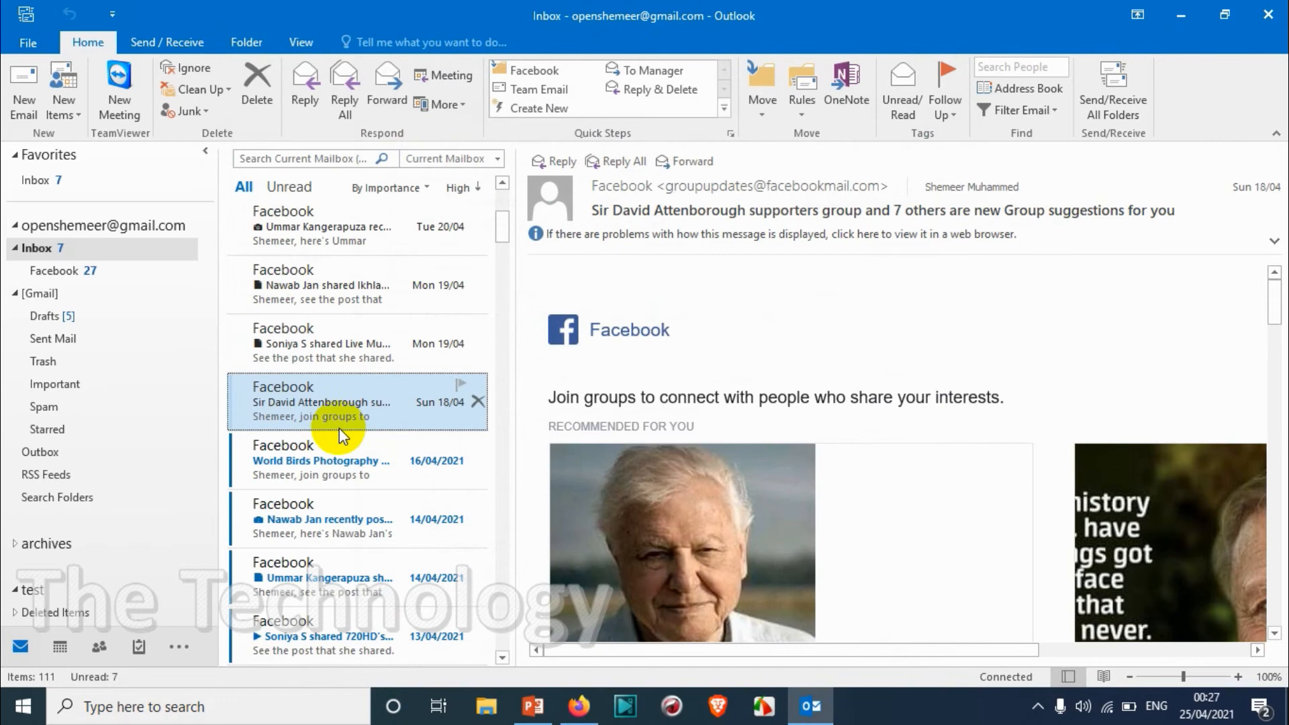
left_click(357, 343)
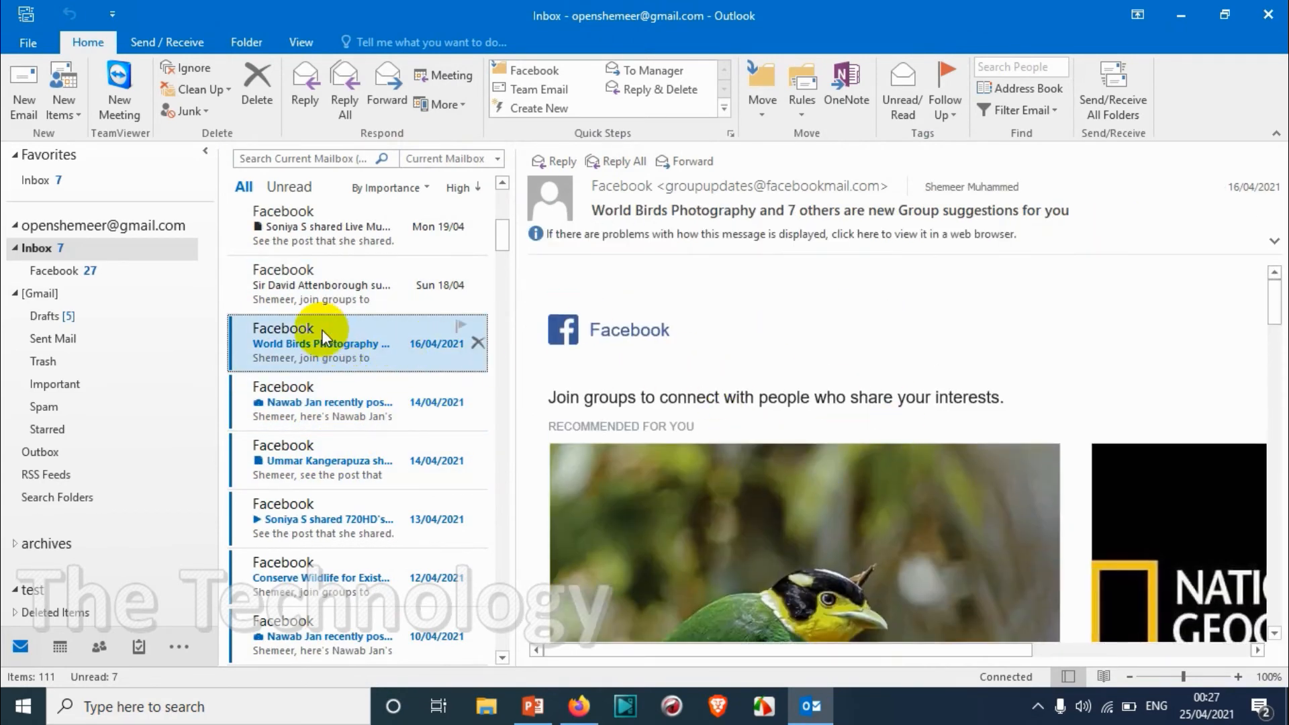
scroll("down", 3)
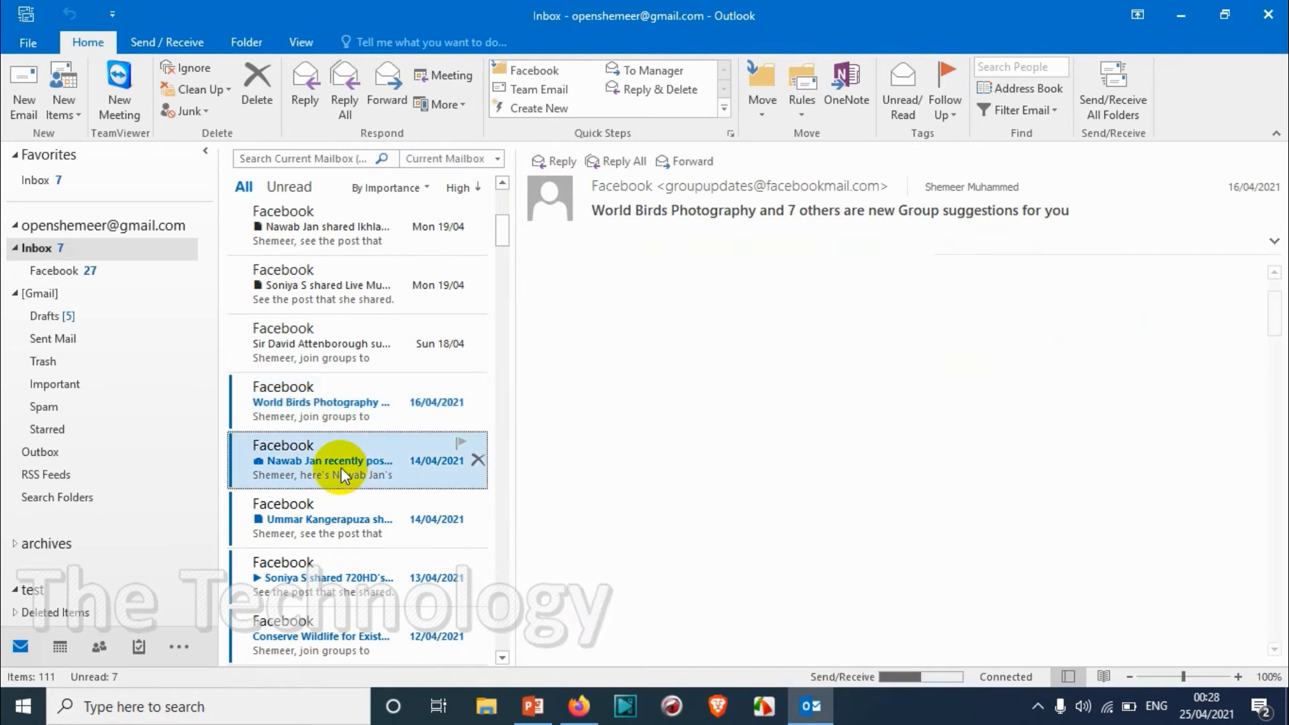
left_click(325, 460)
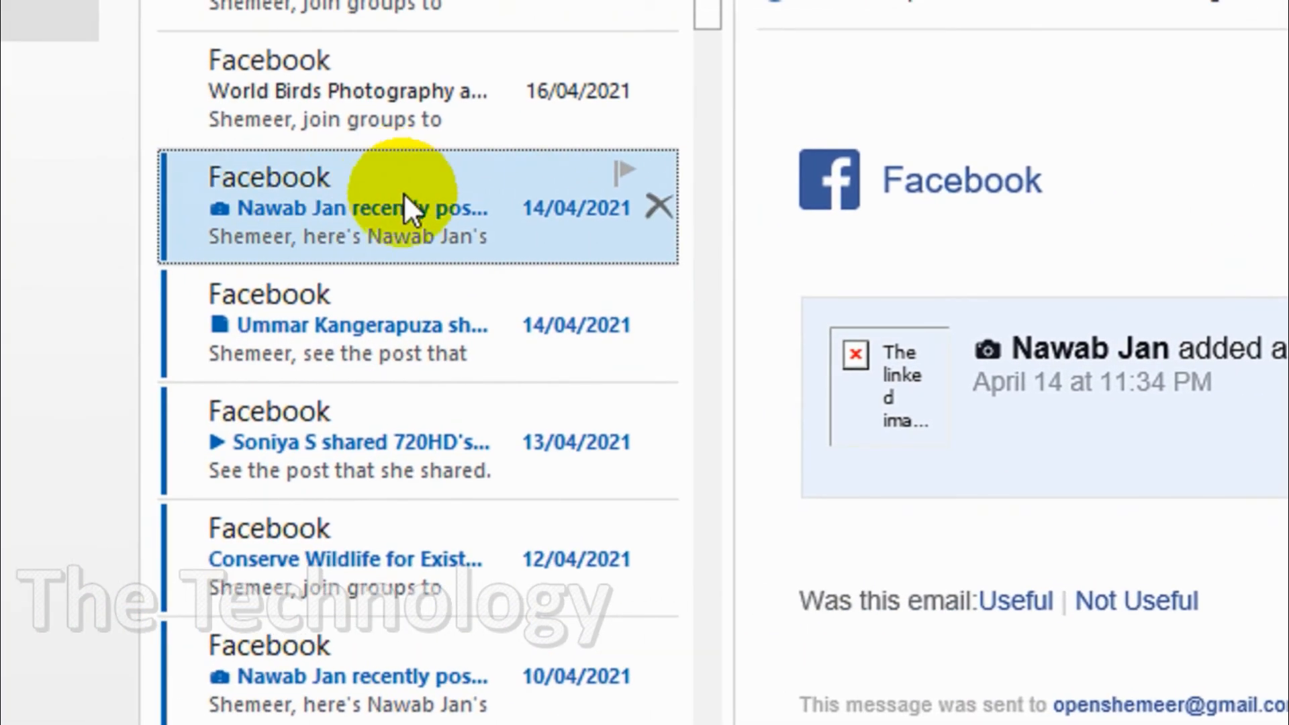
left_click(345, 325)
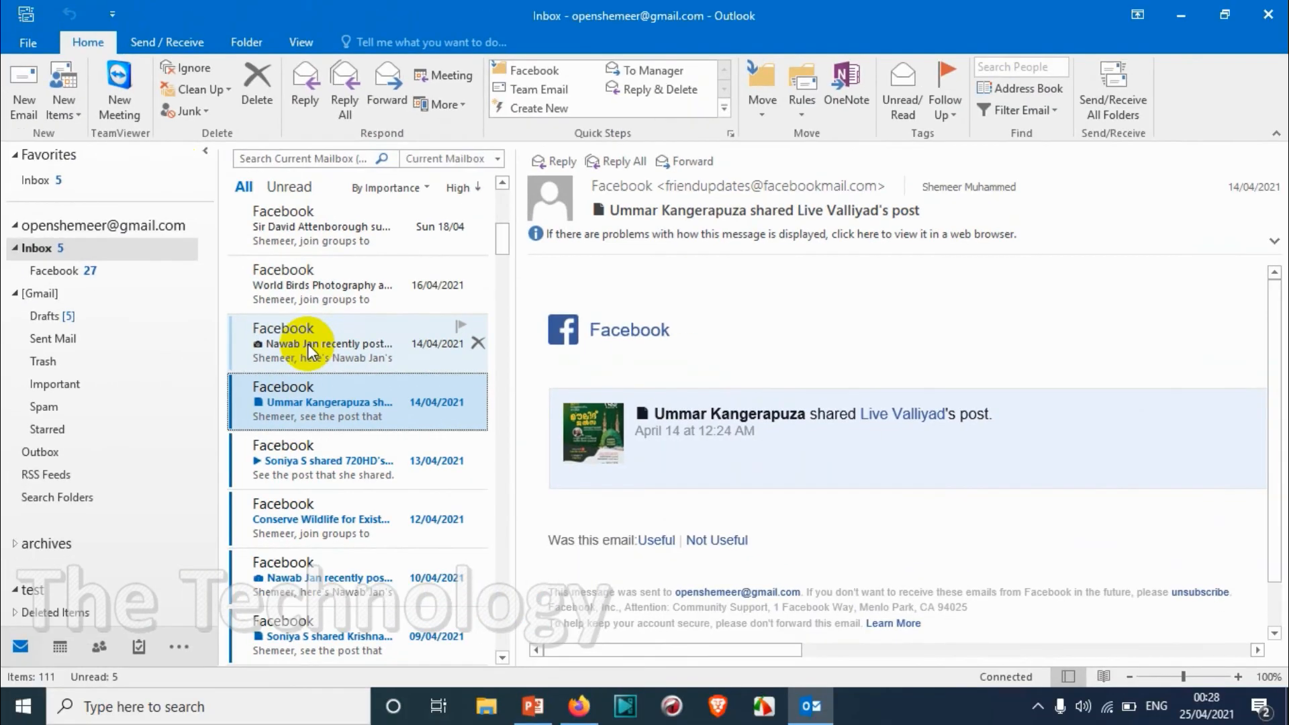
Re-enable 'Mark items as read when viewed in the Reading Pane' in the Reading Pane options
left_click(27, 41)
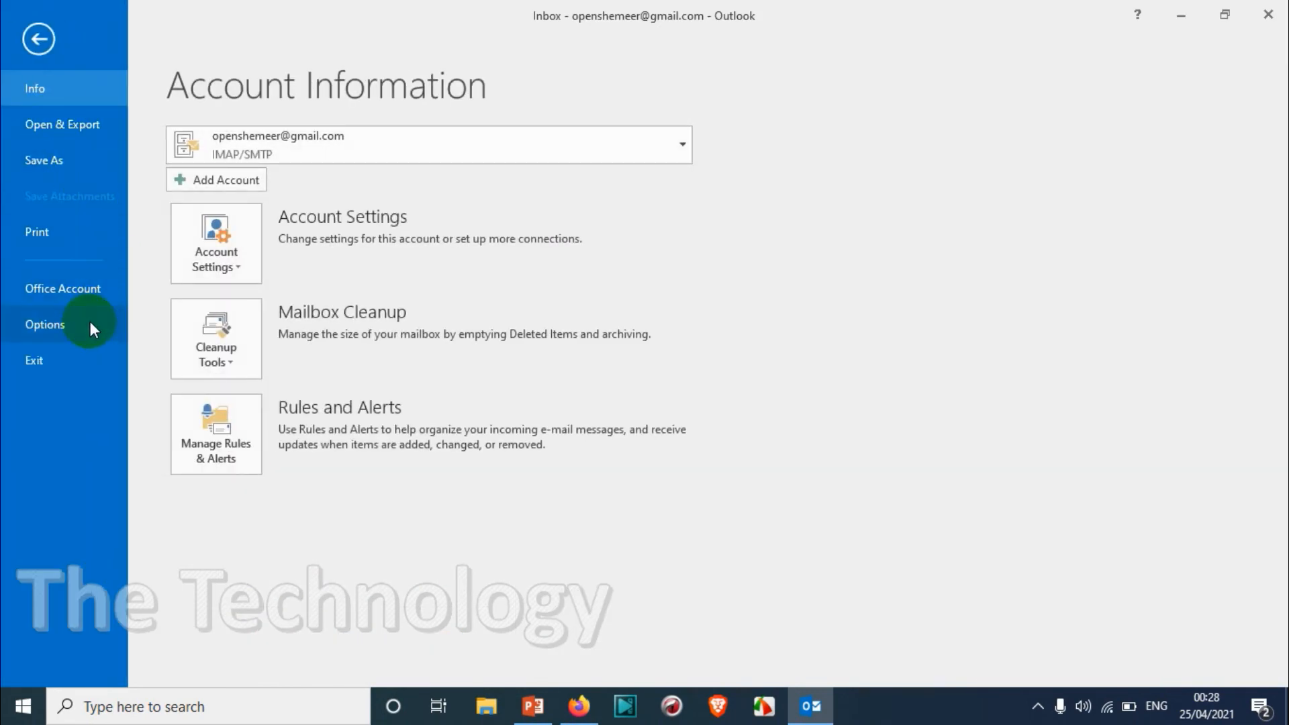
left_click(44, 325)
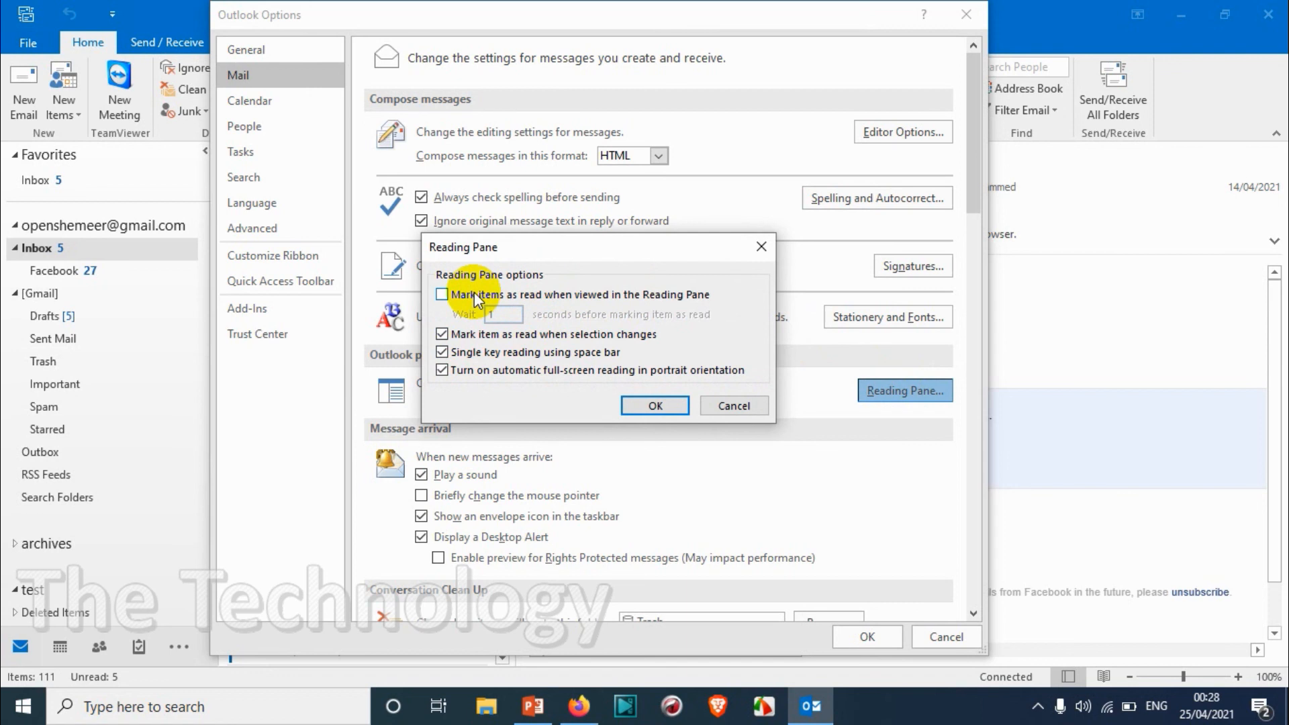
left_click(443, 294)
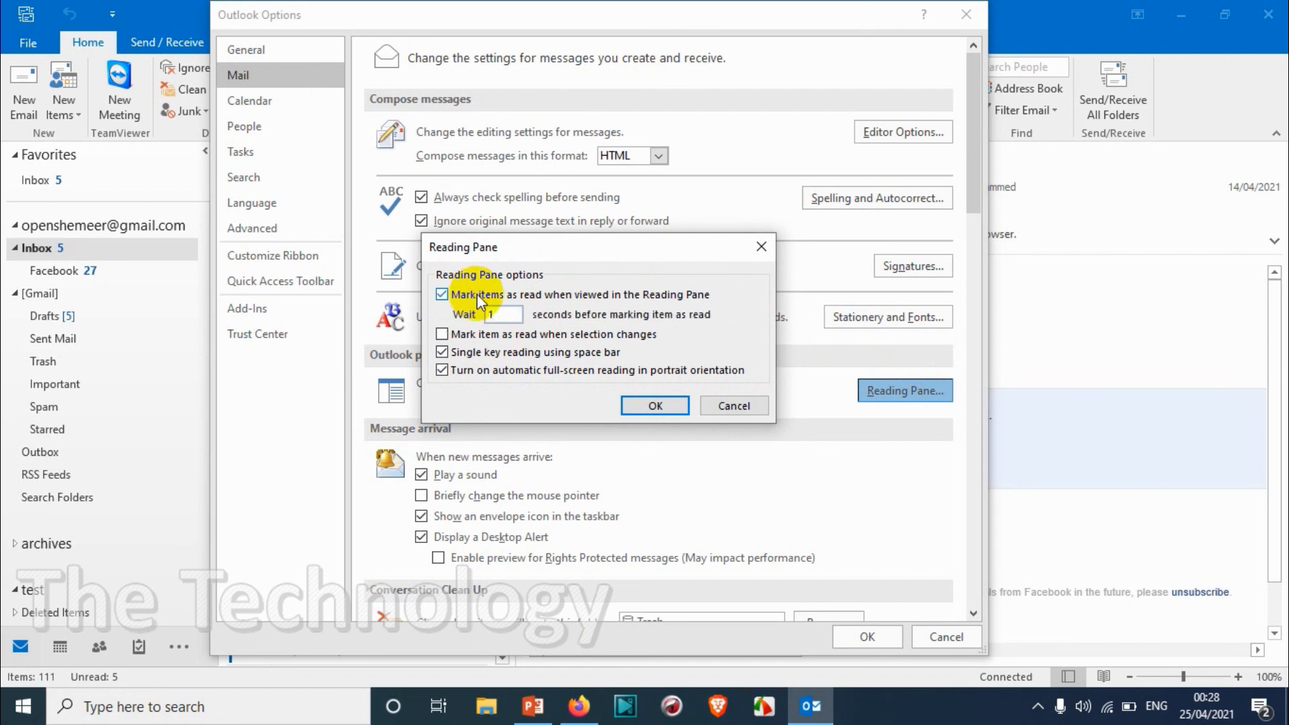